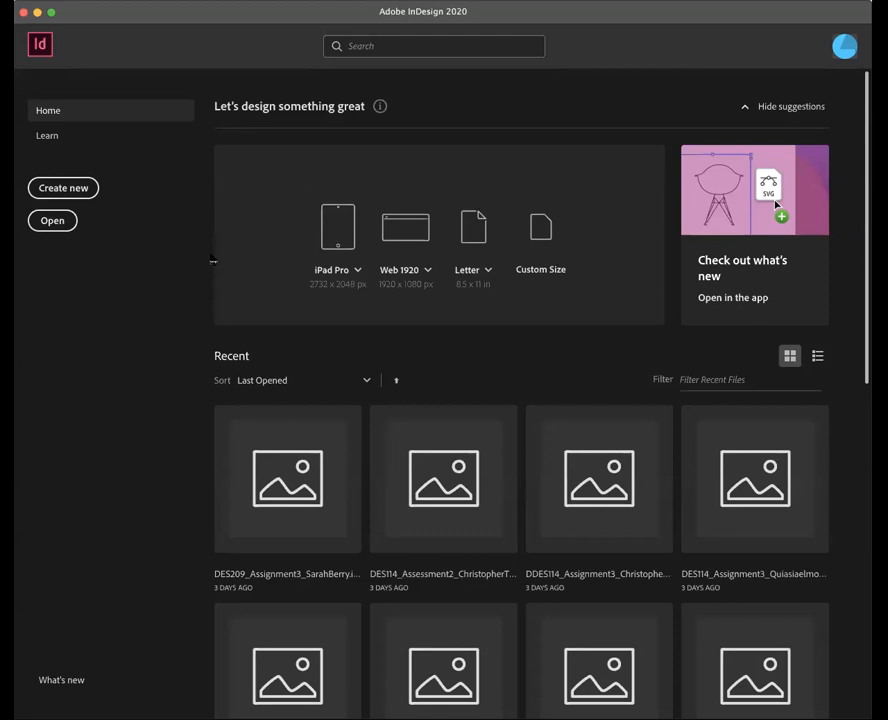
{"action": "mouse_move", "coordinate": [504, 328]}
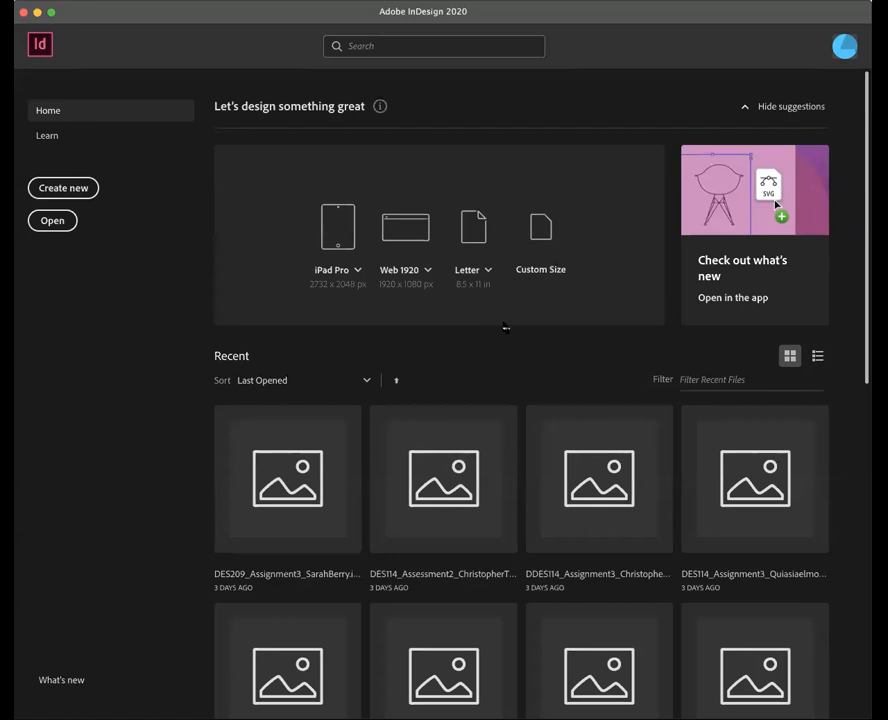
{"action": "mouse_move", "coordinate": [208, 244]}
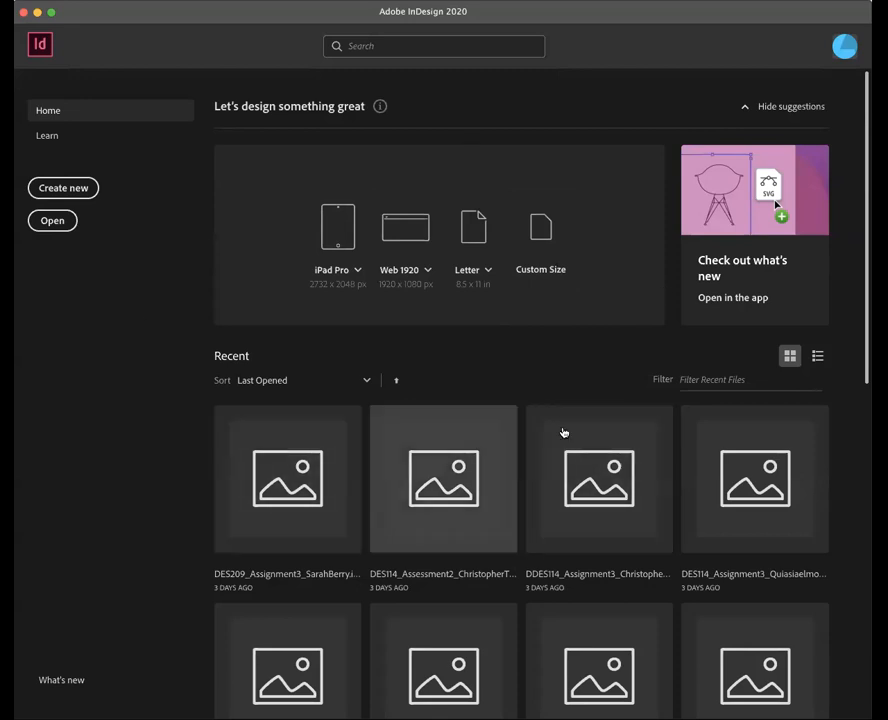
{"action": "mouse_move", "coordinate": [190, 160]}
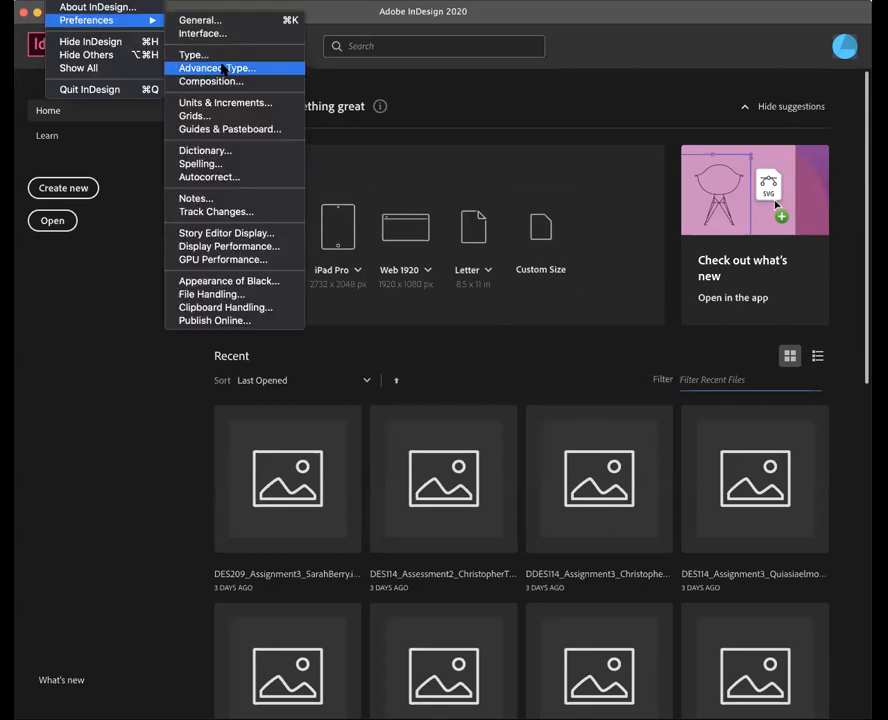
{"action": "mouse_move", "coordinate": [226, 102]}
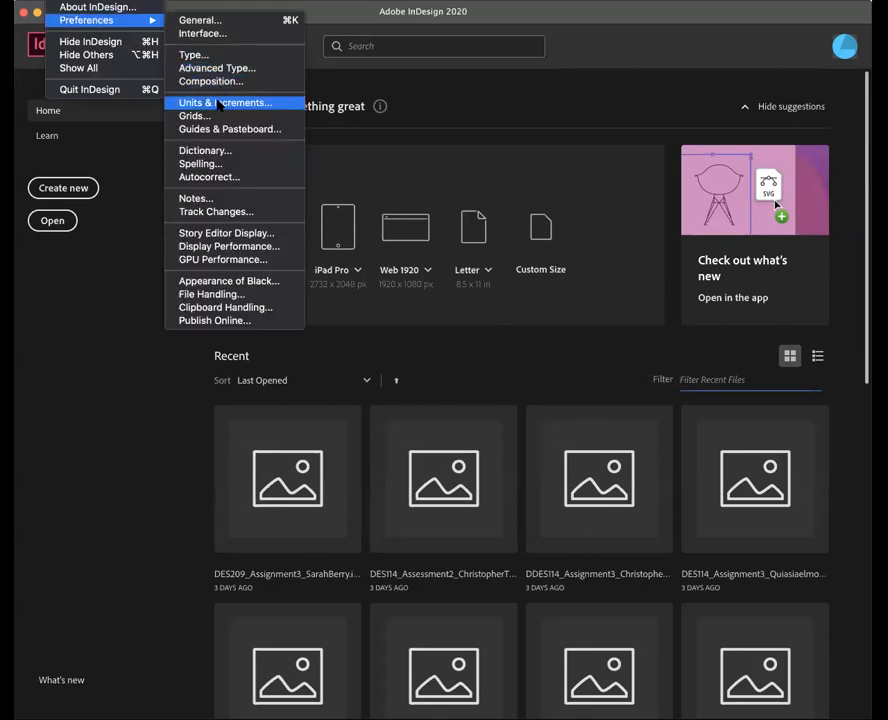
Bring up the Units & Increments pane of InDesign Preferences.
{"action": "left_click", "coordinate": [228, 102]}
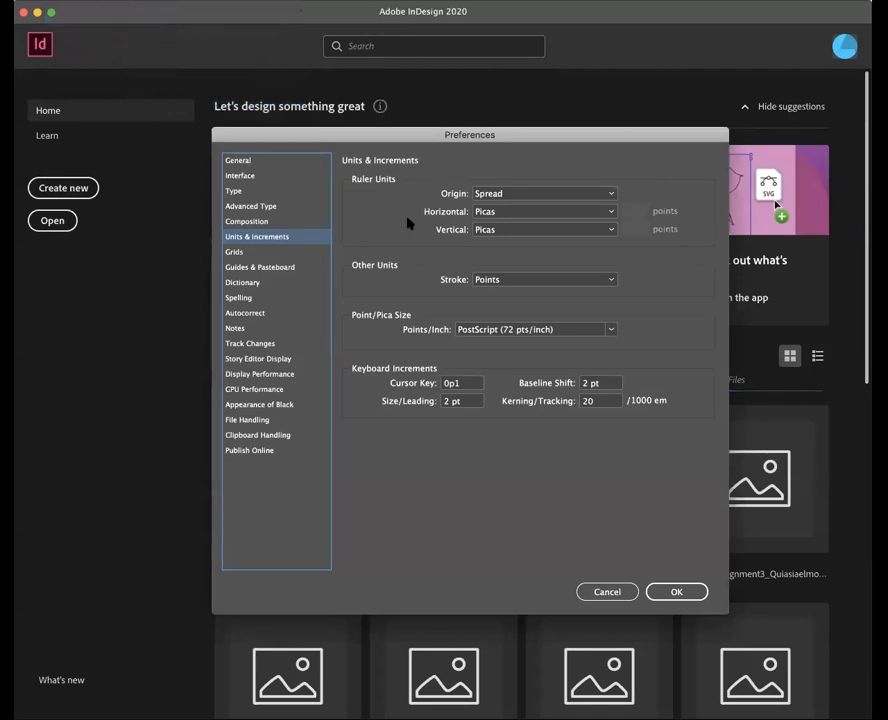
{"action": "mouse_move", "coordinate": [364, 188]}
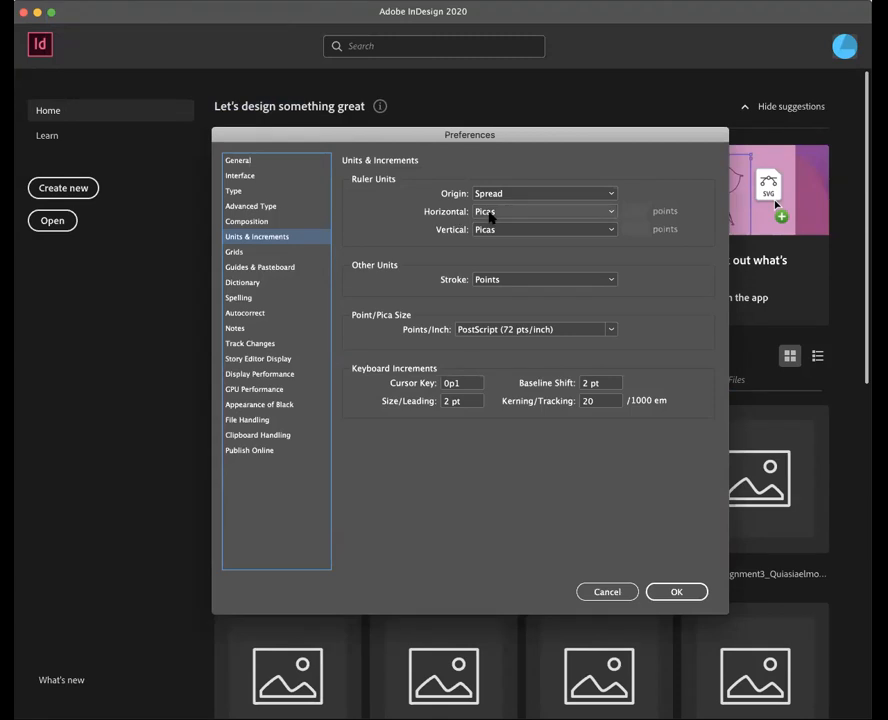
Set horizontal and vertical ruler units to Inches, apply with OK, and start a new document.
{"action": "left_click", "coordinate": [544, 212]}
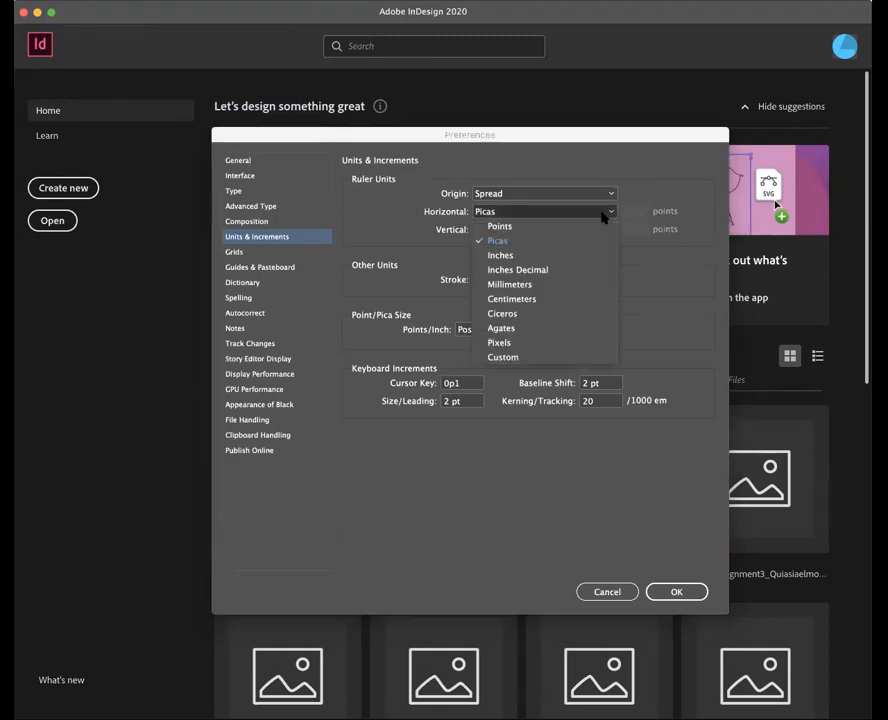
{"action": "left_click", "coordinate": [500, 254]}
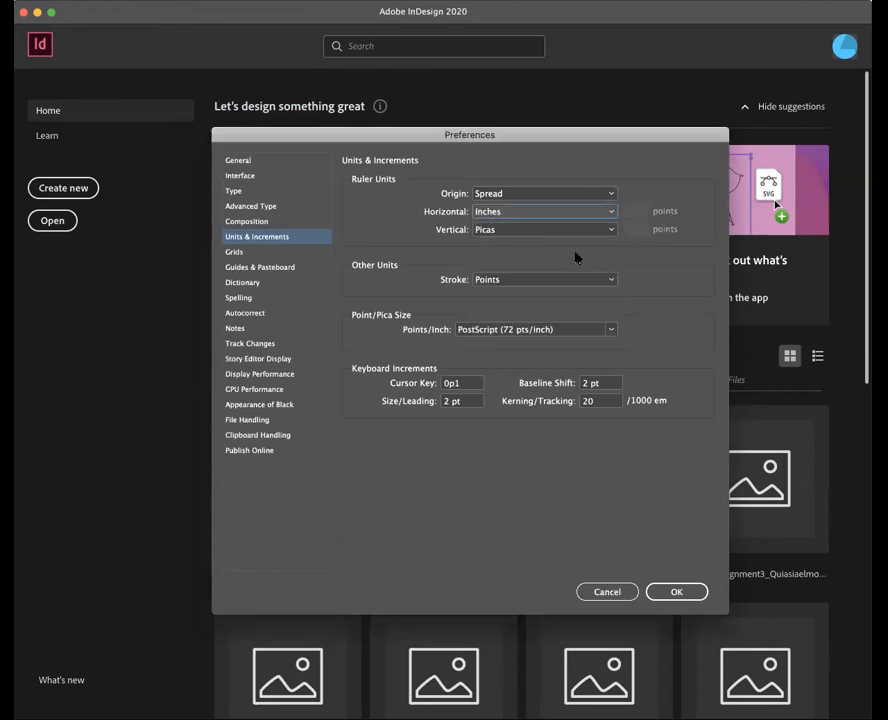
{"action": "left_click", "coordinate": [544, 228]}
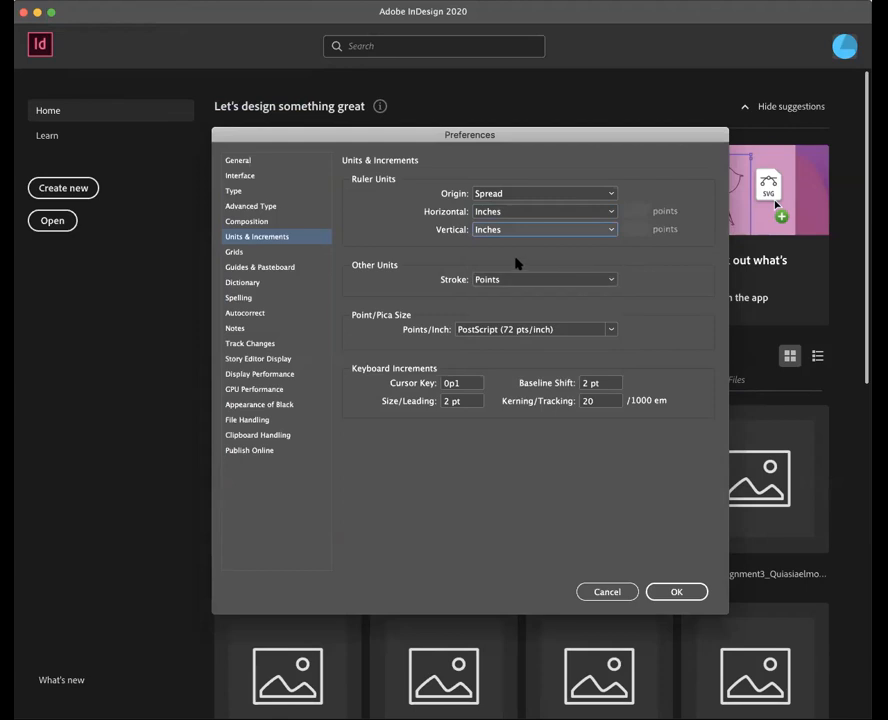
{"action": "mouse_move", "coordinate": [676, 592]}
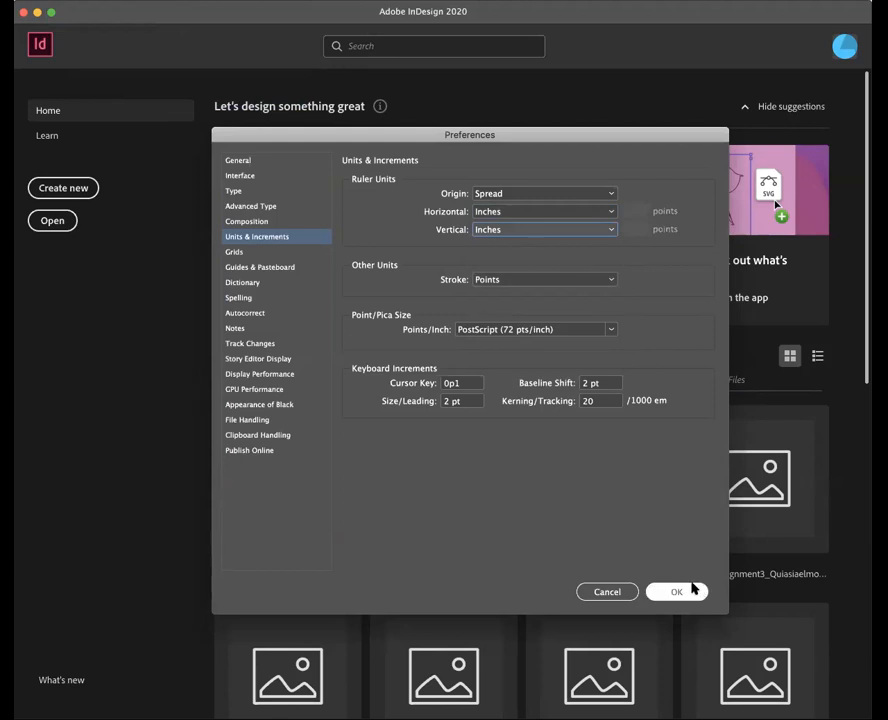
{"action": "left_click", "coordinate": [676, 592]}
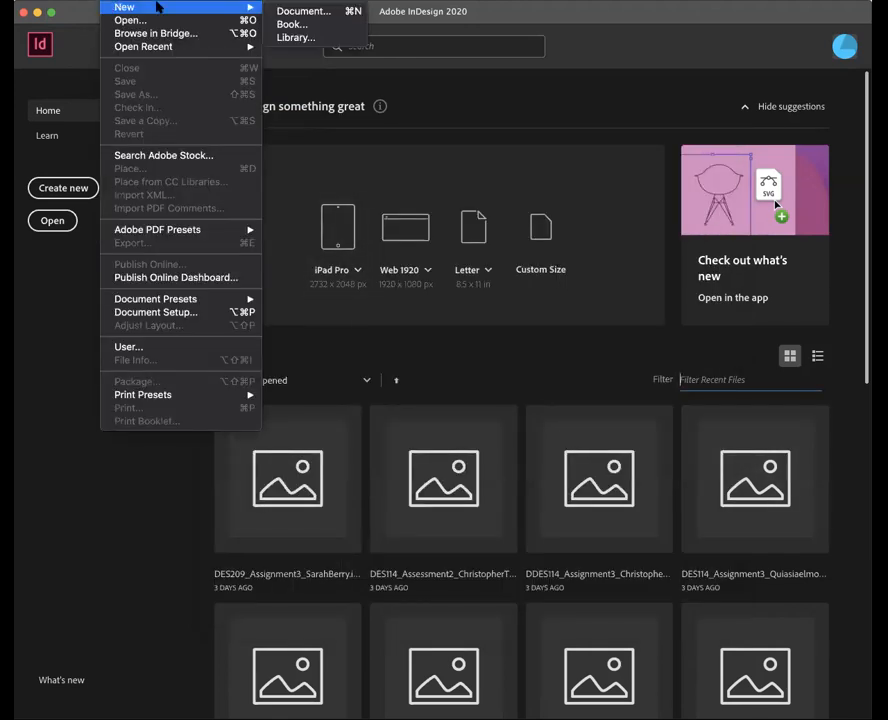
{"action": "left_click", "coordinate": [444, 478]}
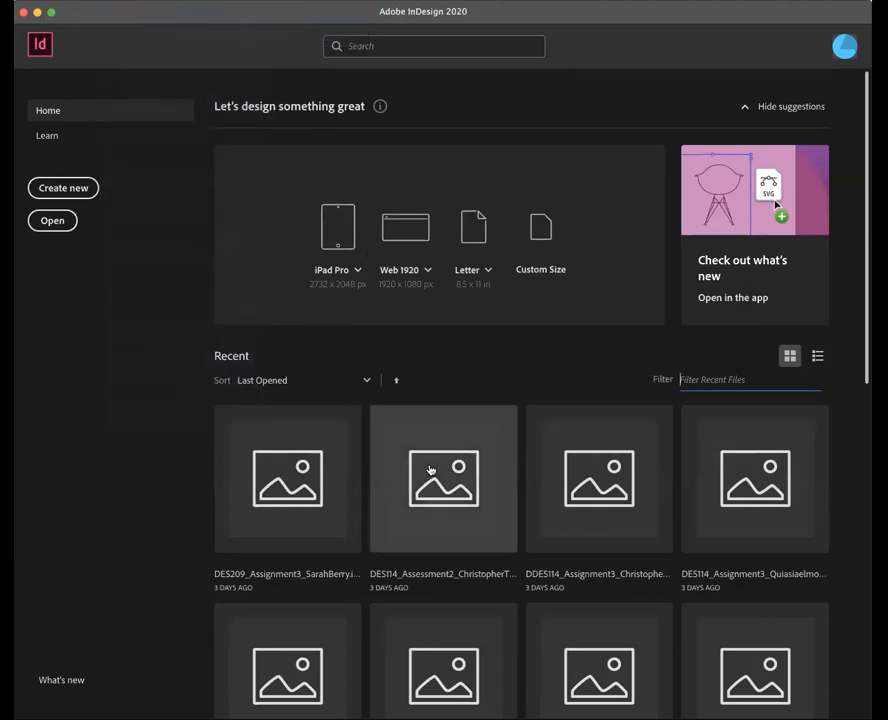
Create a Letter 8.5 × 11 document with its Units kept as Inches.
{"action": "left_click", "coordinate": [62, 188]}
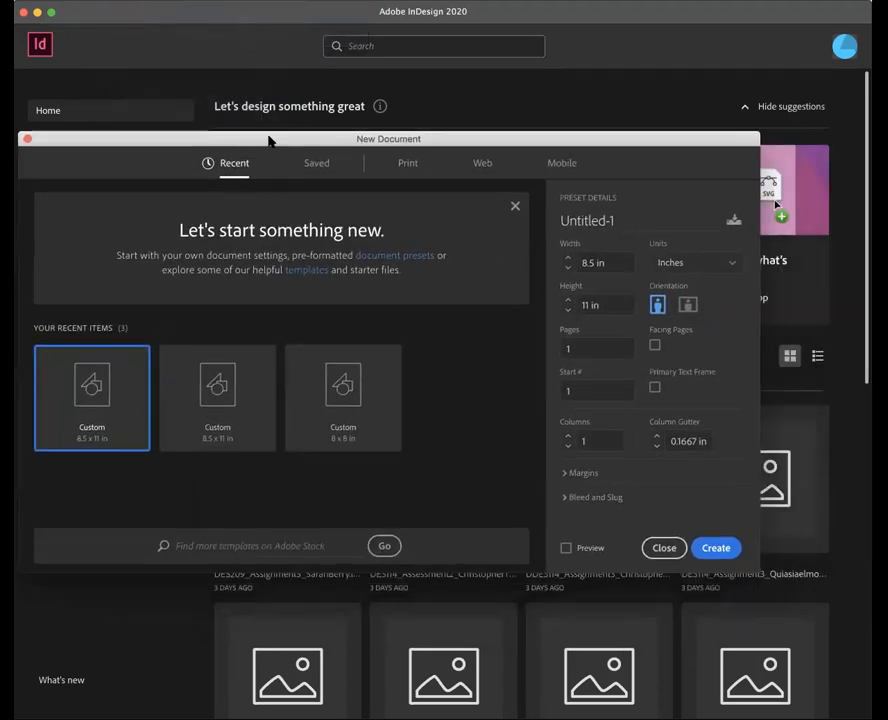
{"action": "mouse_move", "coordinate": [656, 250]}
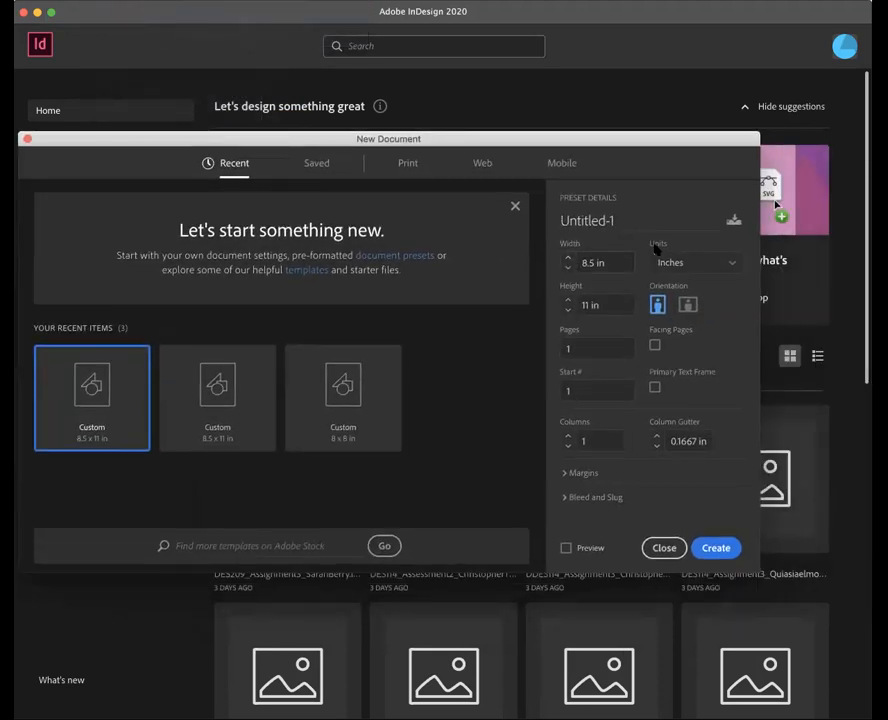
{"action": "mouse_move", "coordinate": [668, 270]}
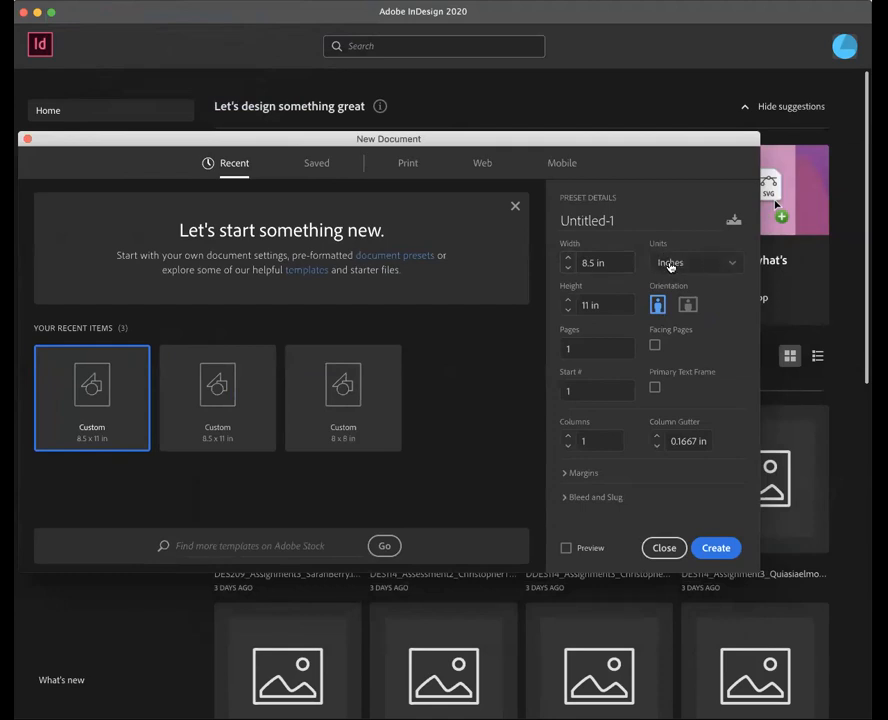
{"action": "left_click", "coordinate": [696, 262]}
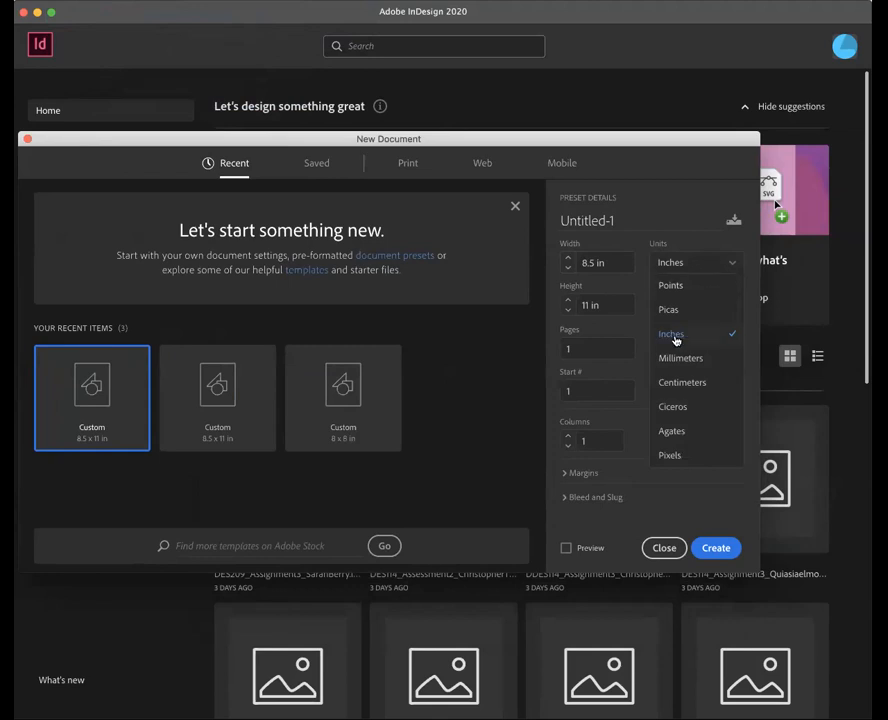
{"action": "left_click", "coordinate": [664, 548]}
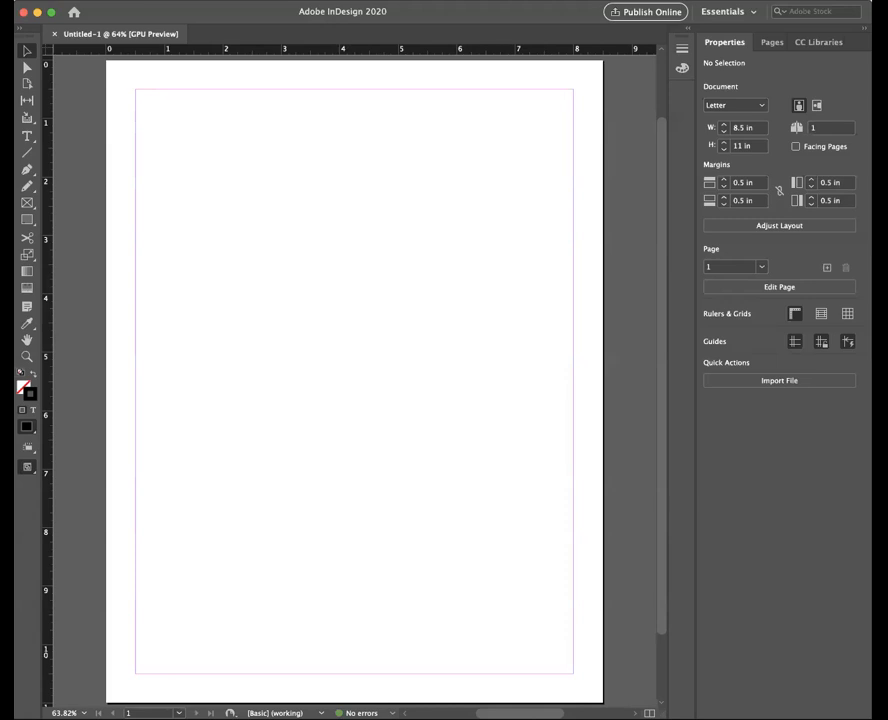
{"action": "mouse_move", "coordinate": [288, 432]}
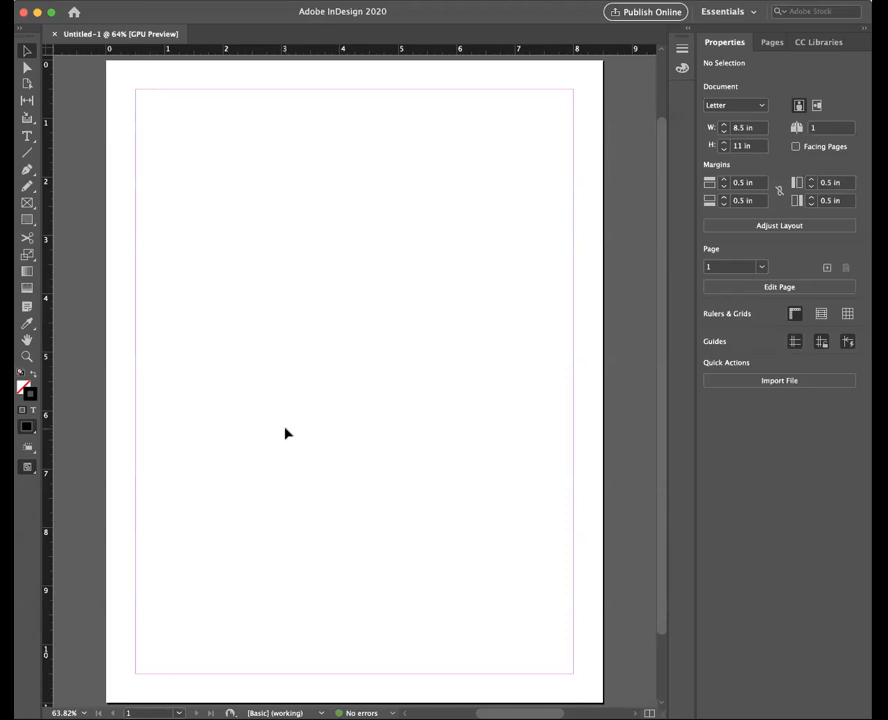